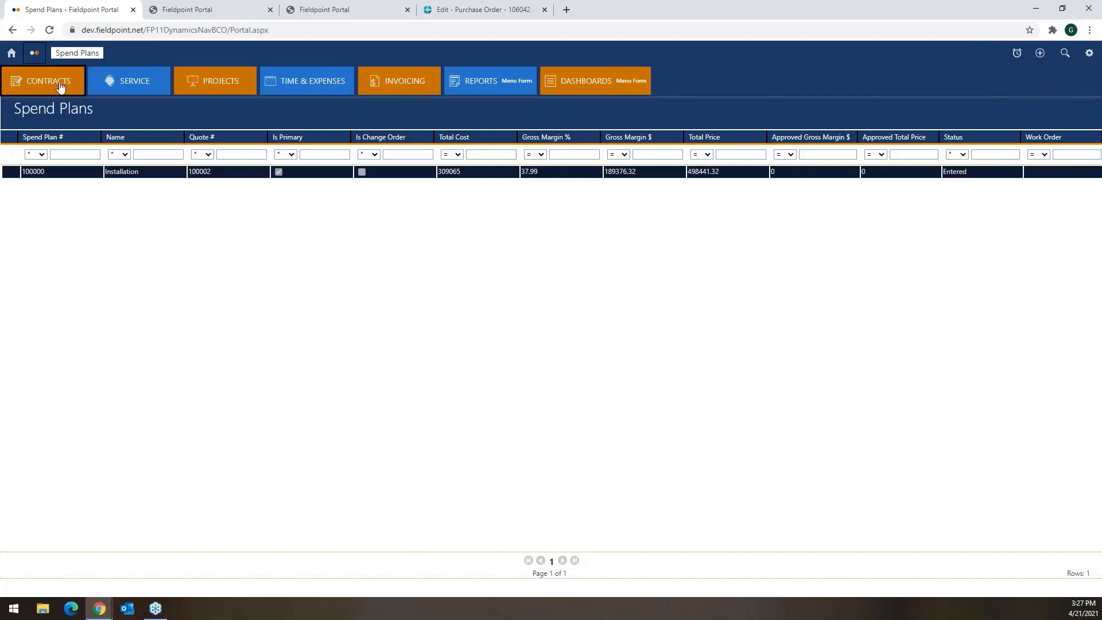
- Show the Contracts list with all contract records from the top navigation
{"action": "left_click", "coordinate": [44, 80]}
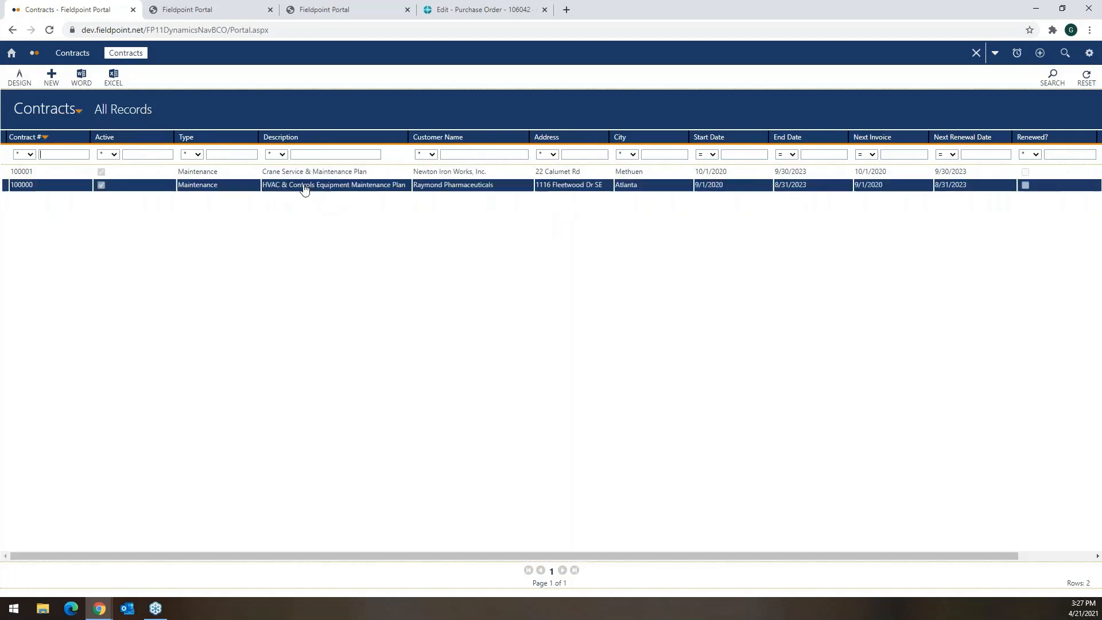
- Open contract 100000, the HVAC & Controls Equipment Maintenance Plan for Raymond Pharmaceuticals
{"action": "double_click", "coordinate": [334, 184]}
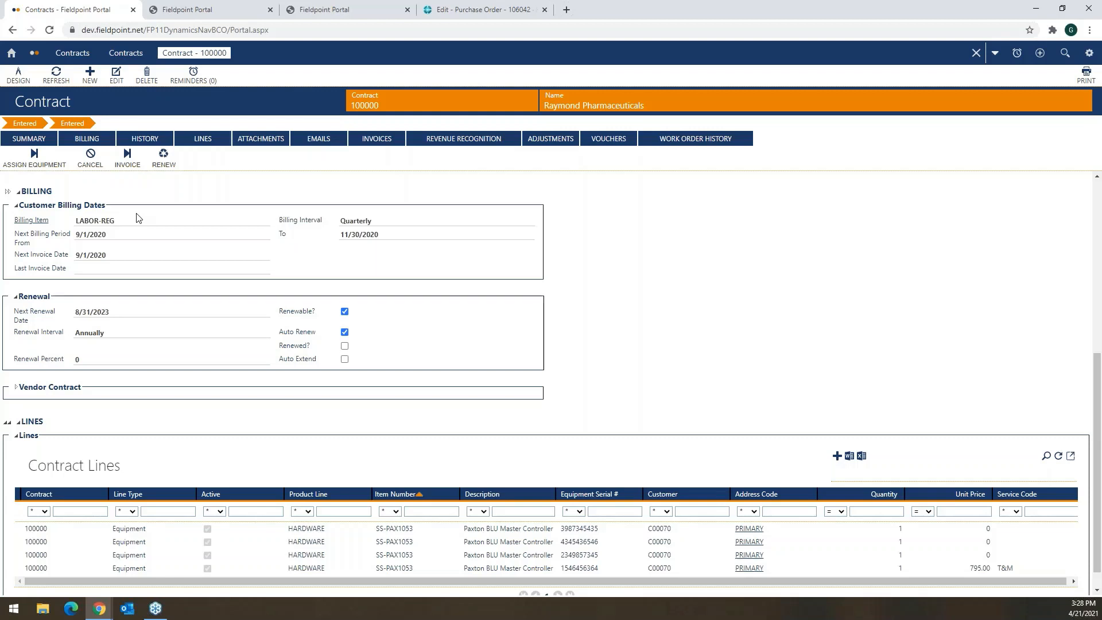
{"action": "mouse_move", "coordinate": [227, 288]}
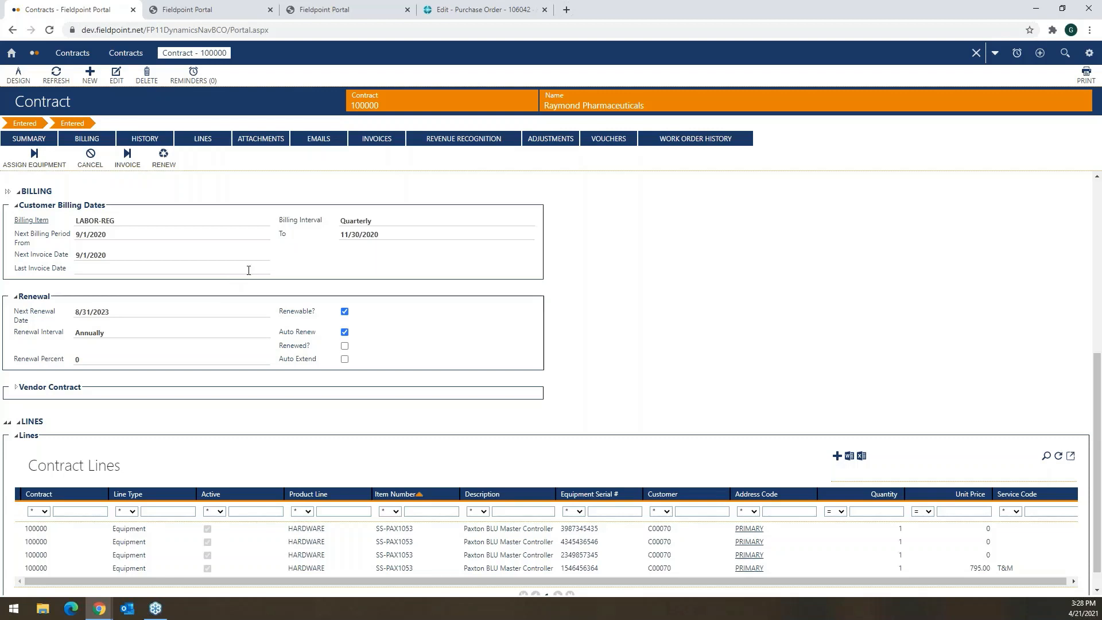
- Jump to the Contract Lines grid and open the Paxton BLU Master Controller line
{"action": "left_click", "coordinate": [202, 139]}
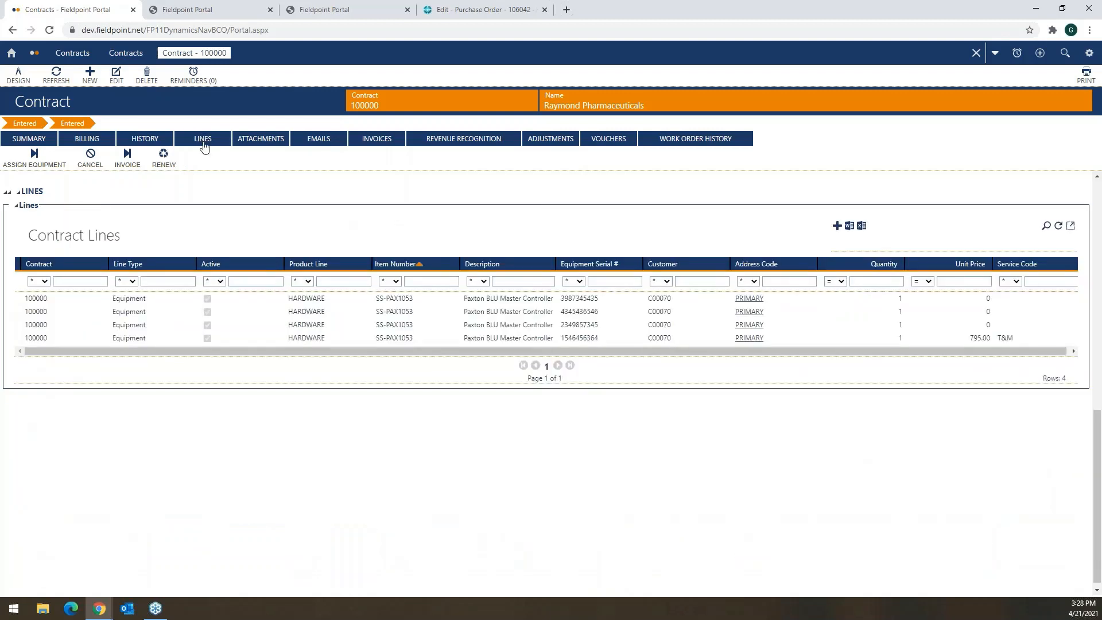
{"action": "left_click", "coordinate": [334, 337]}
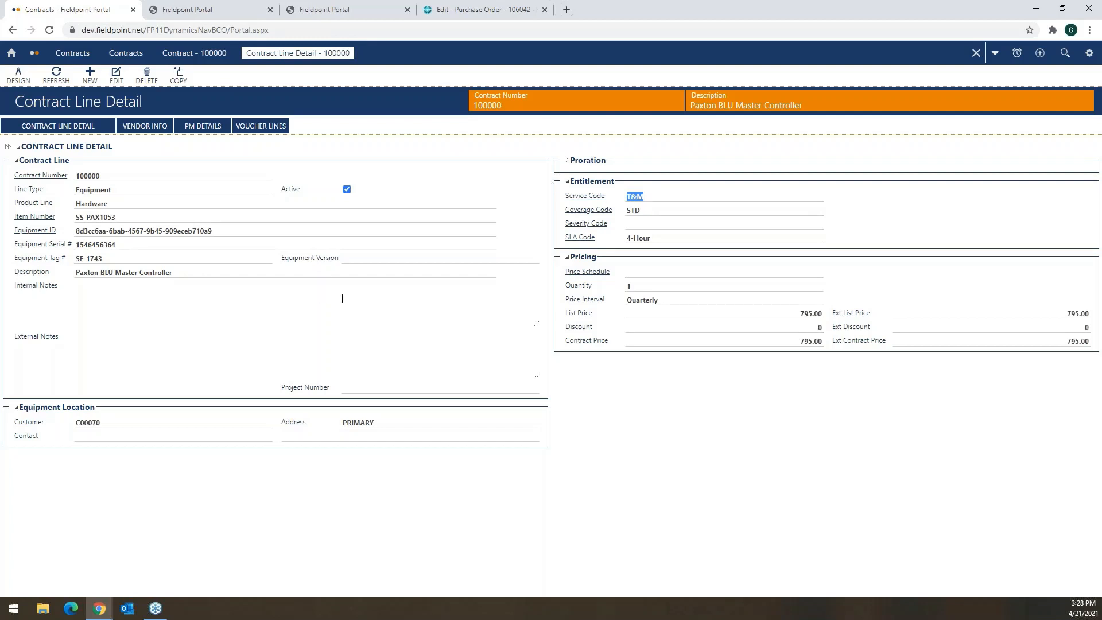
{"action": "mouse_move", "coordinate": [647, 318]}
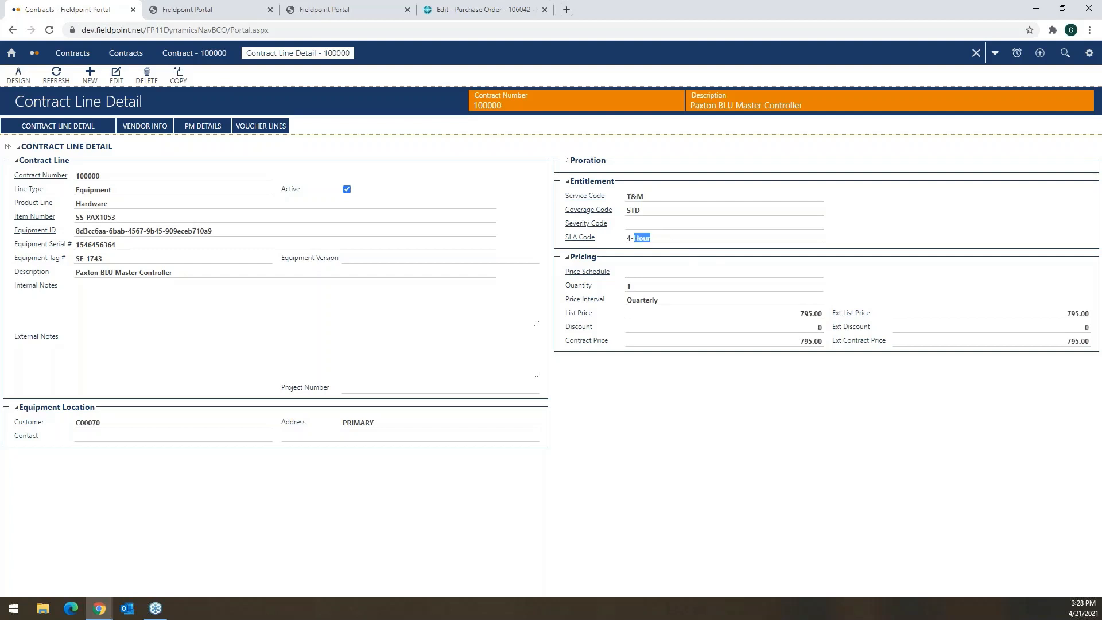
- Highlight the 4-Hour SLA code in the line's Entitlement panel
{"action": "double_click", "coordinate": [636, 236]}
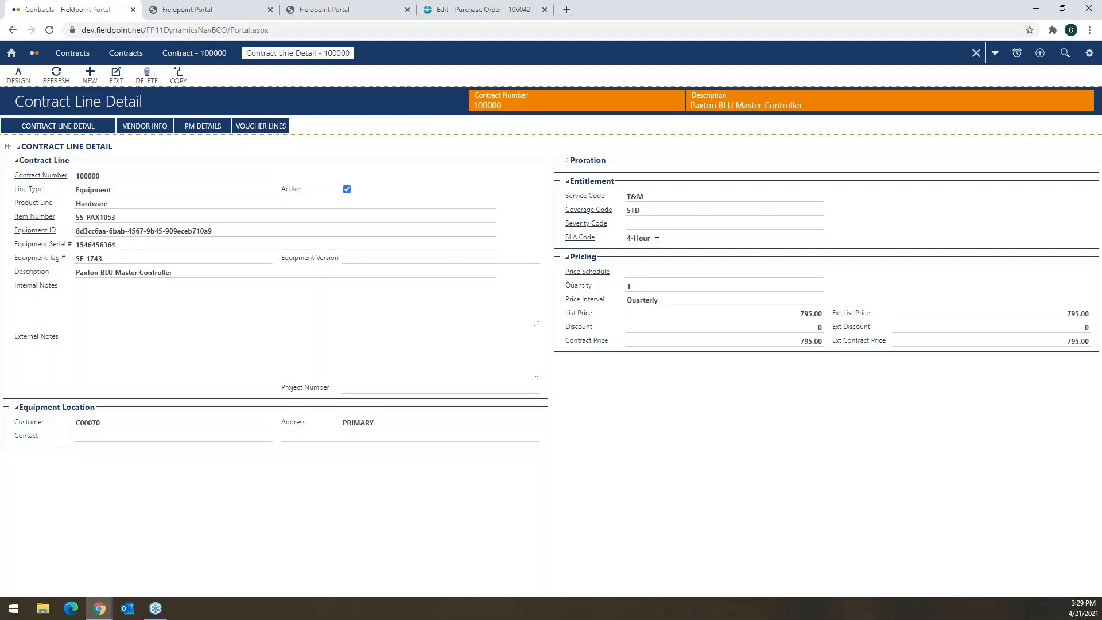
{"action": "mouse_move", "coordinate": [166, 220]}
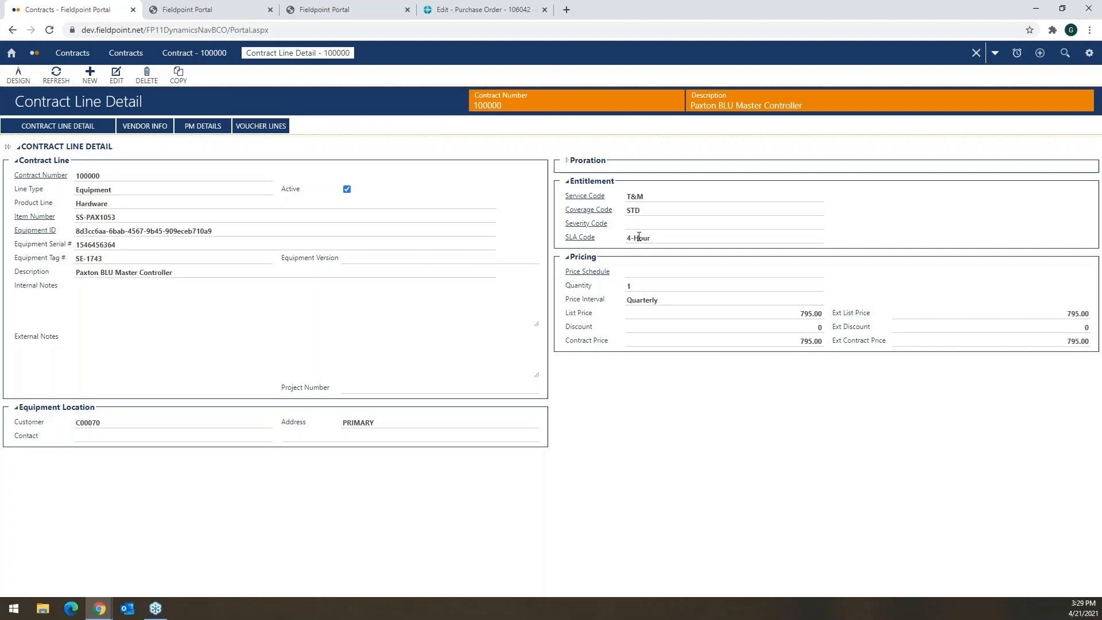
- Show the line's PM details: quarterly PM and annual MAJOR inspections starting 9/1/2020
{"action": "left_click", "coordinate": [202, 127]}
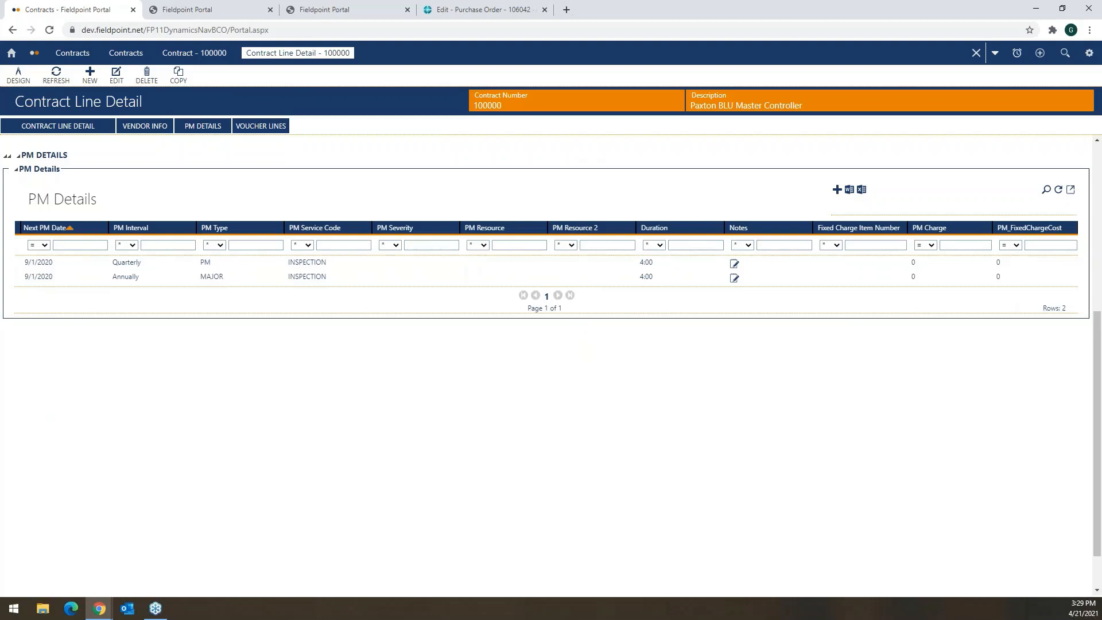
{"action": "mouse_move", "coordinate": [1011, 123]}
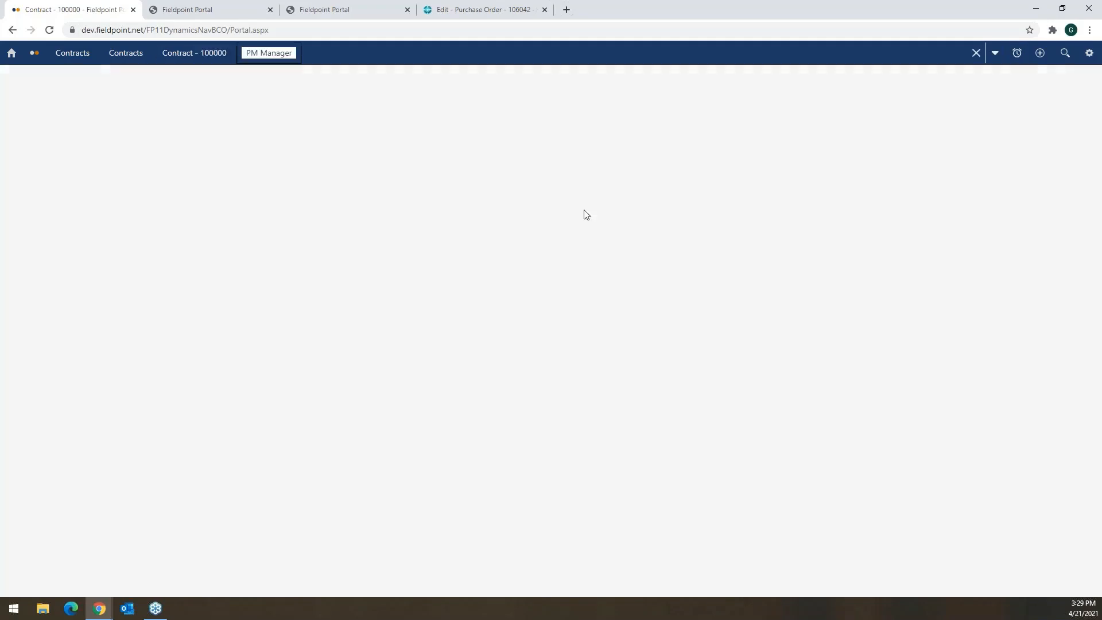
- Load PM Manager showing contract 100000's four controllers scheduled April 2021 through March 2022
{"action": "left_click", "coordinate": [267, 53]}
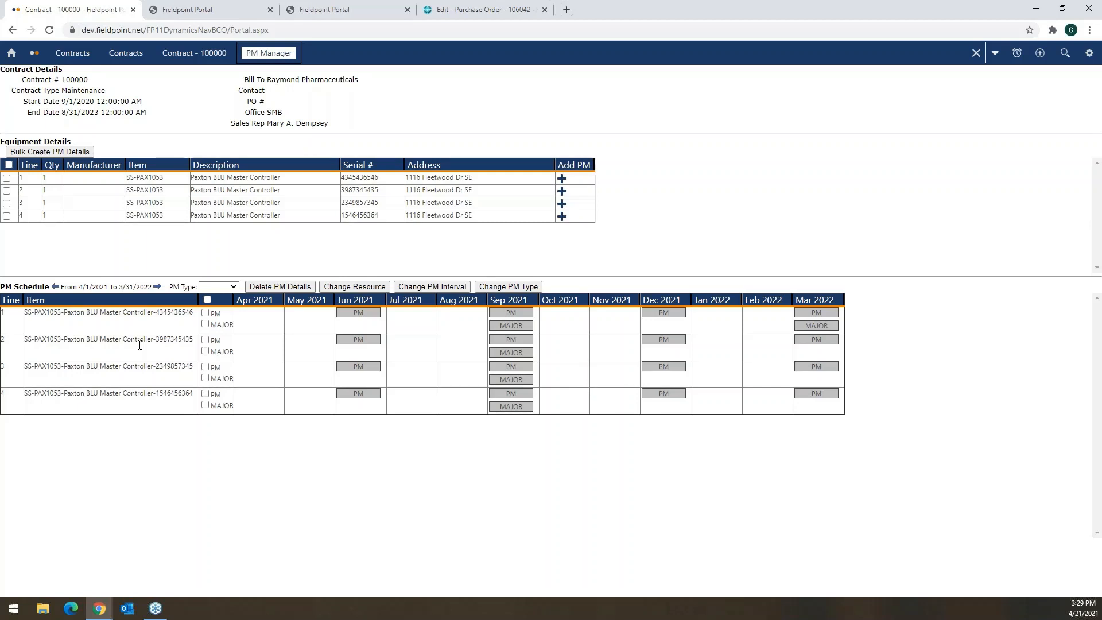
{"action": "mouse_move", "coordinate": [312, 369]}
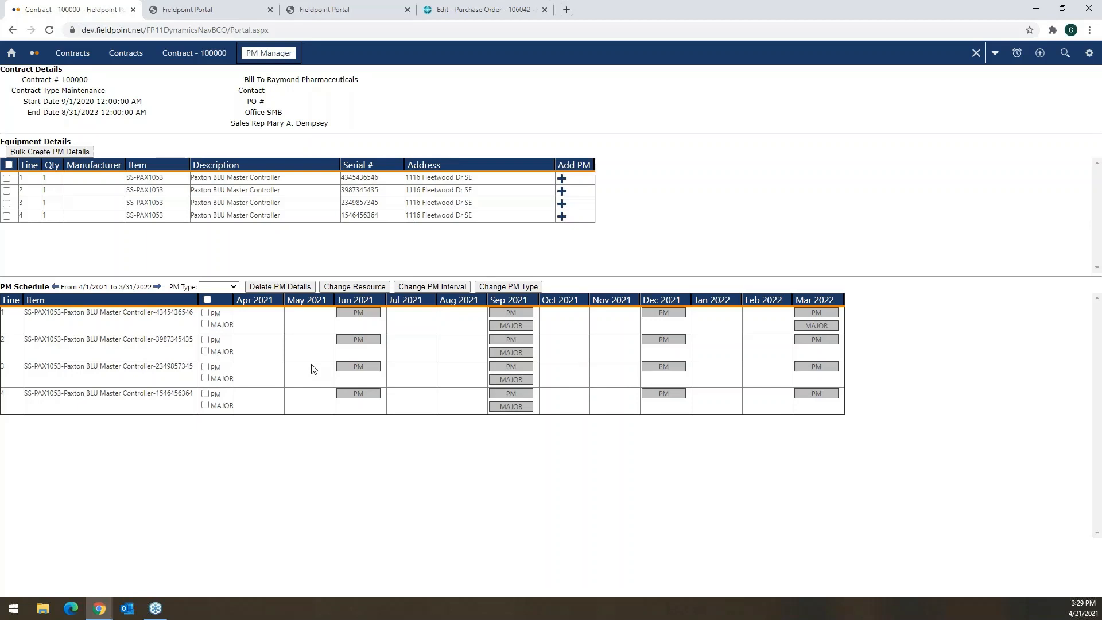